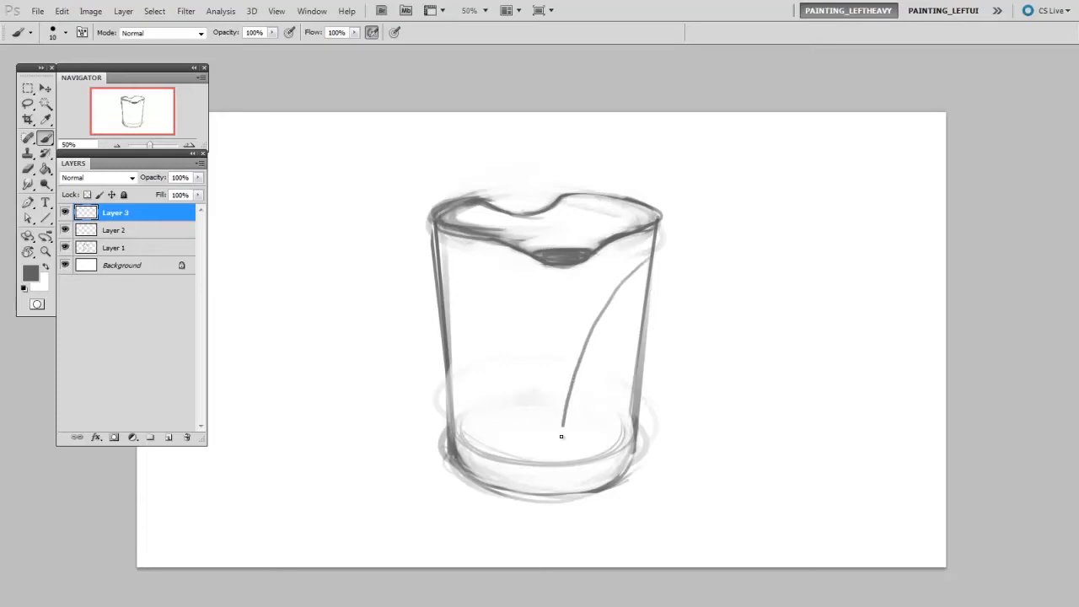
# Step: Brush two curved lines down the cup's front and left side, plus a pointed right handle
pyautogui.moveTo(435, 257); pyautogui.dragTo(488, 304)
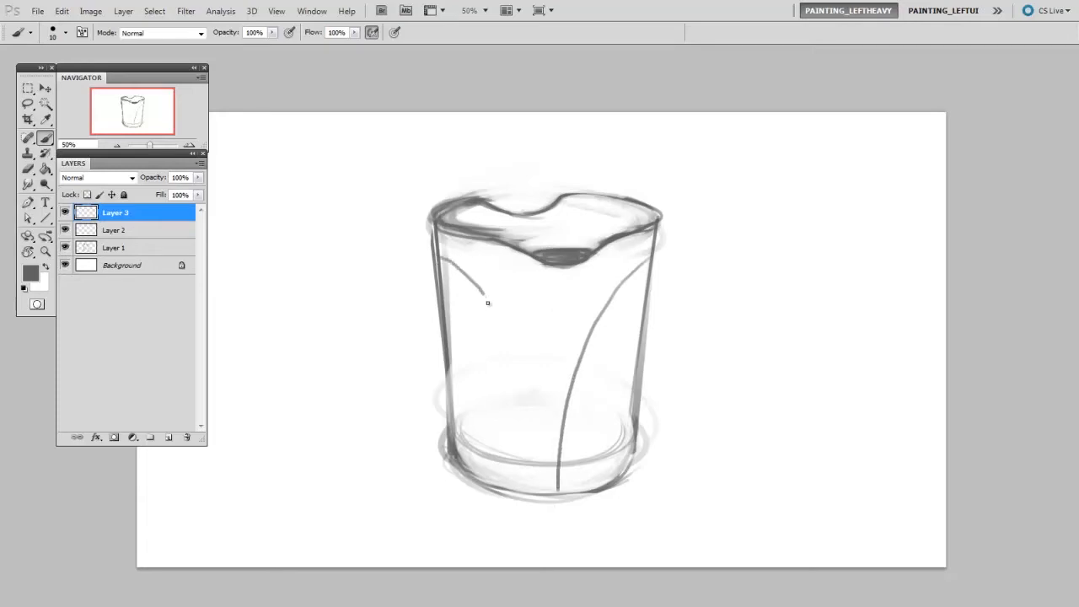
pyautogui.moveTo(483, 299); pyautogui.dragTo(476, 480)
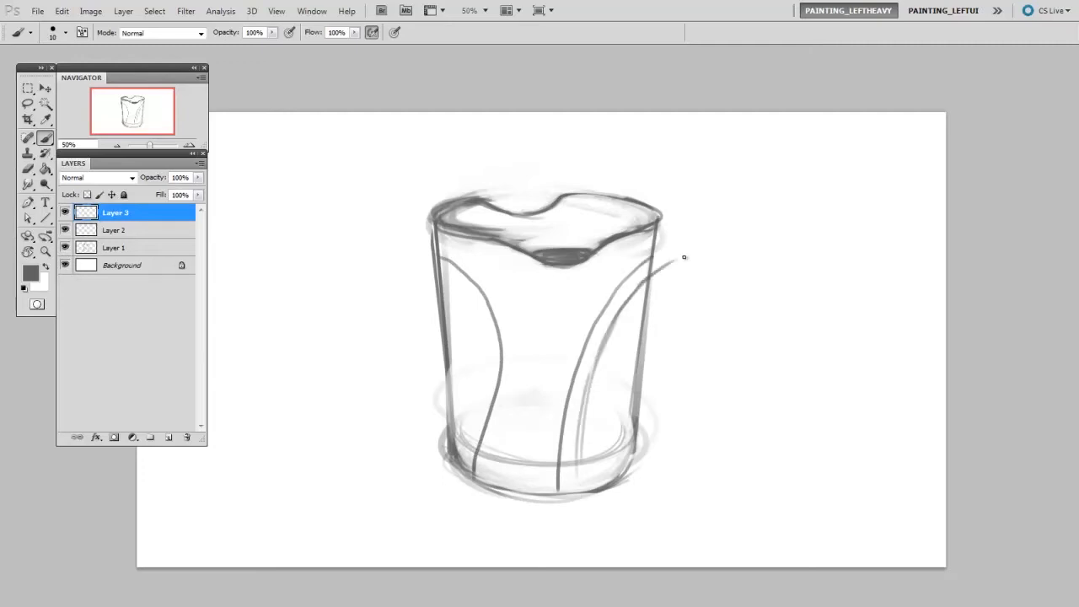
pyautogui.moveTo(641, 274); pyautogui.dragTo(712, 251)
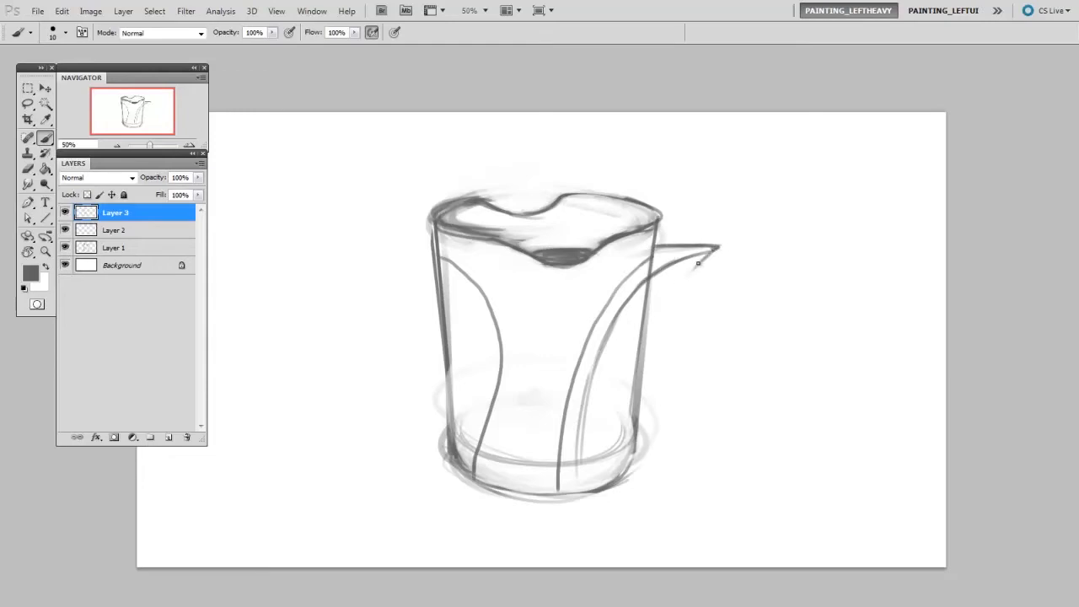
pyautogui.moveTo(704, 252); pyautogui.dragTo(658, 400)
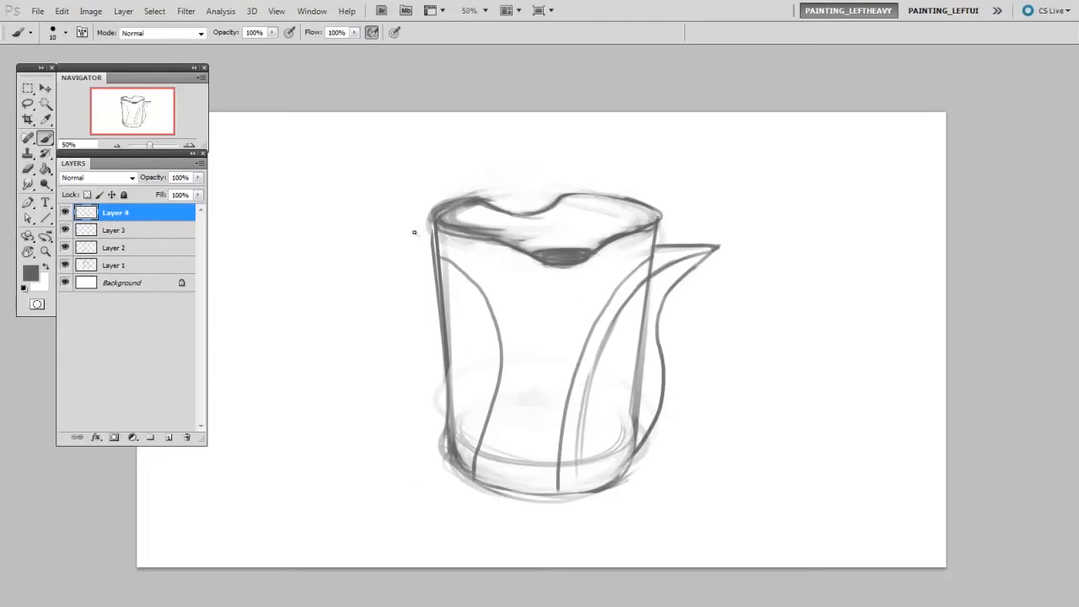
# Step: Brush a pointed winged handle from the left rim, joining its lower edge into the body
pyautogui.moveTo(434, 236); pyautogui.dragTo(308, 244)
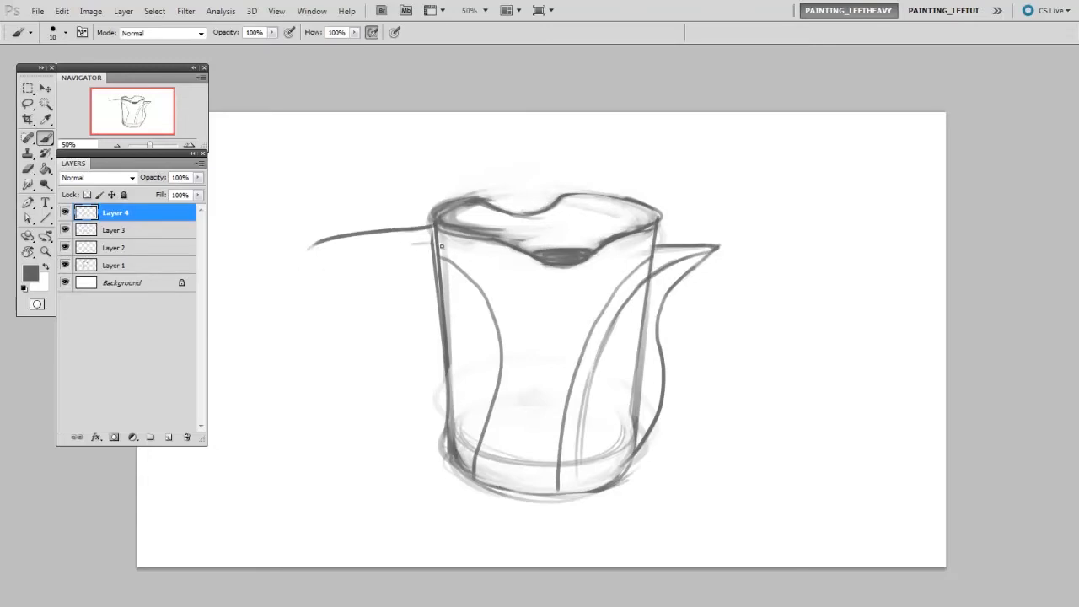
pyautogui.moveTo(439, 244); pyautogui.dragTo(279, 270)
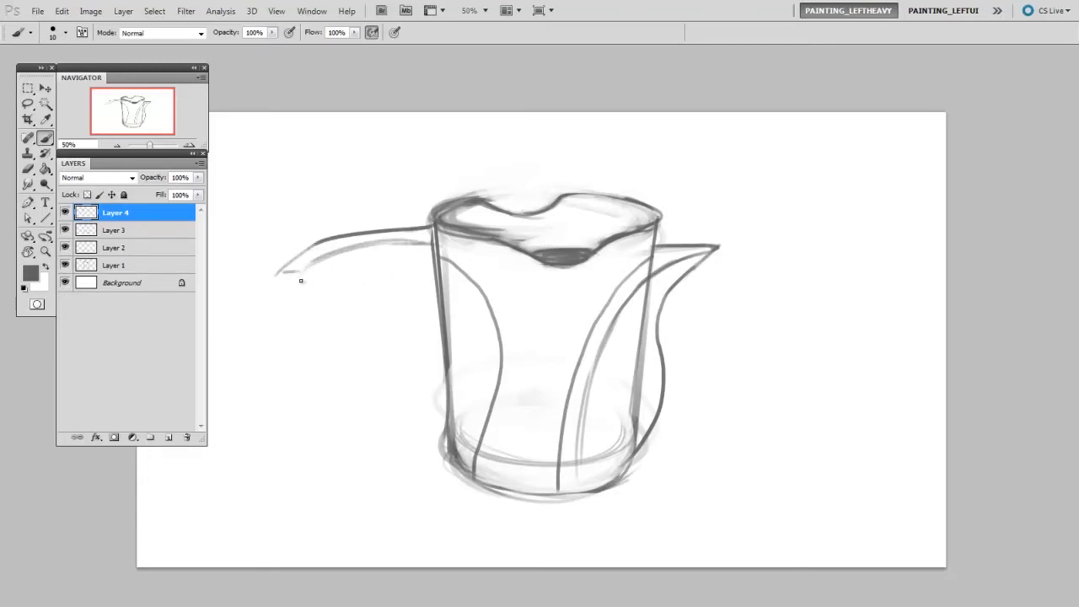
pyautogui.moveTo(300, 278); pyautogui.dragTo(455, 414)
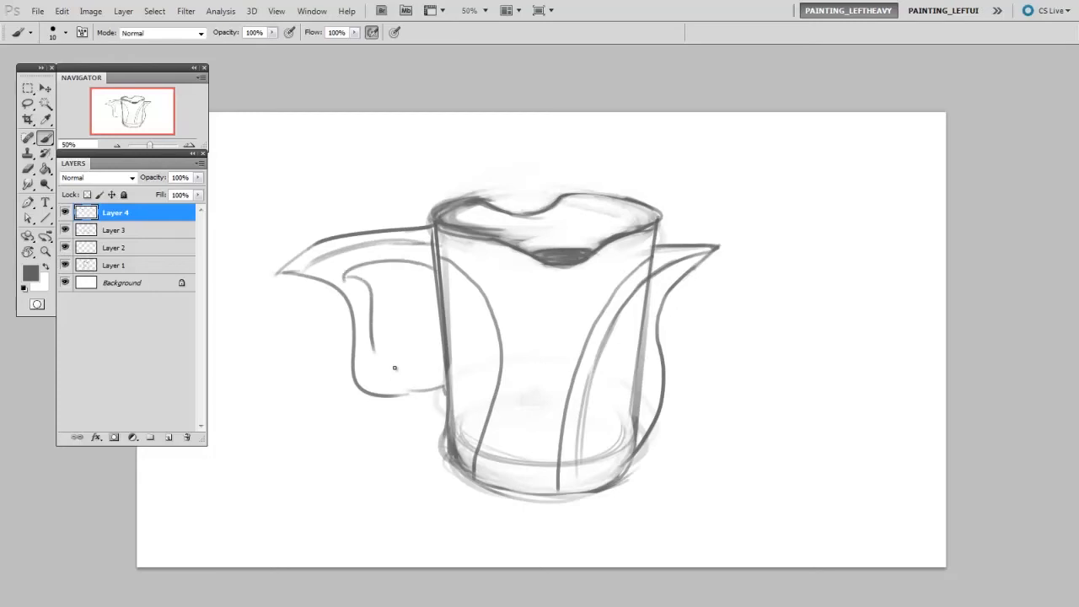
pyautogui.moveTo(397, 367); pyautogui.dragTo(443, 409)
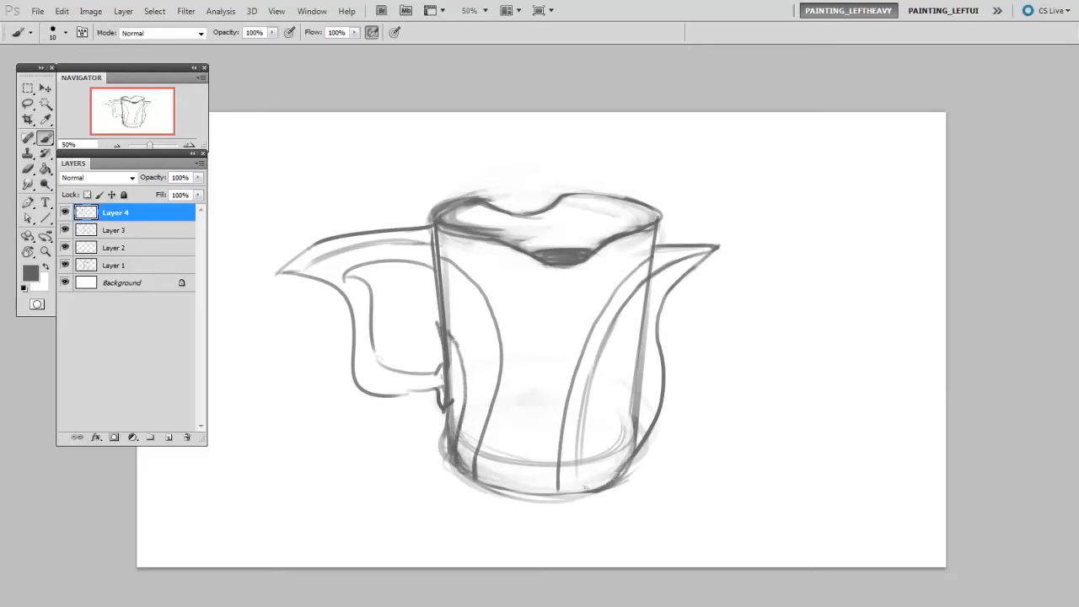
pyautogui.moveTo(557, 489); pyautogui.dragTo(657, 472)
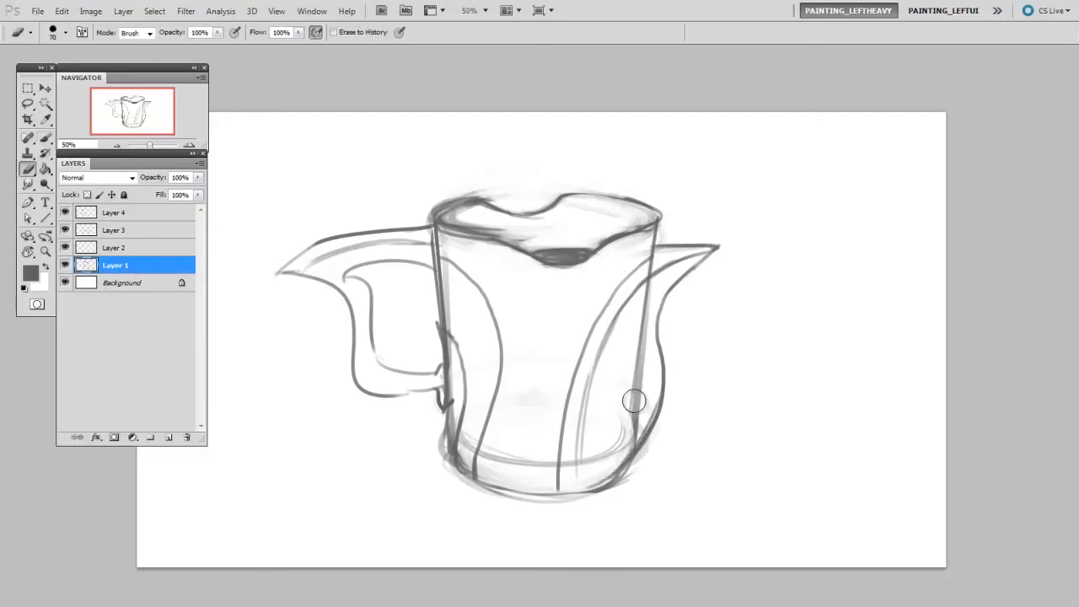
# Step: Add a mask to the original cup layer (Layer 1), hiding Layers 2–4 and adding Layers 5–8
pyautogui.doubleClick(115, 265)
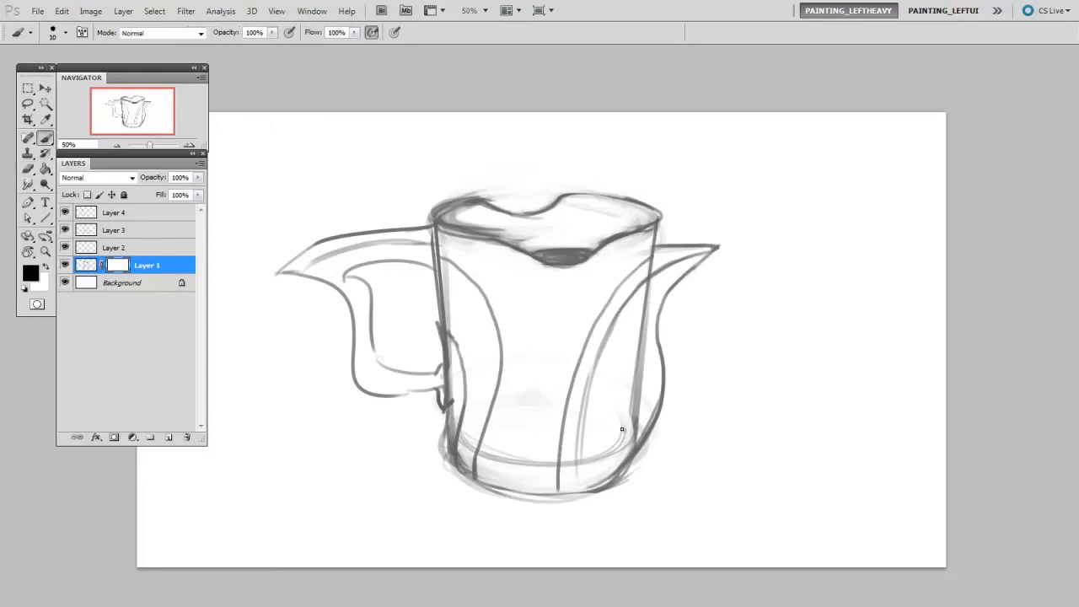
pyautogui.moveTo(622, 429); pyautogui.dragTo(645, 321)
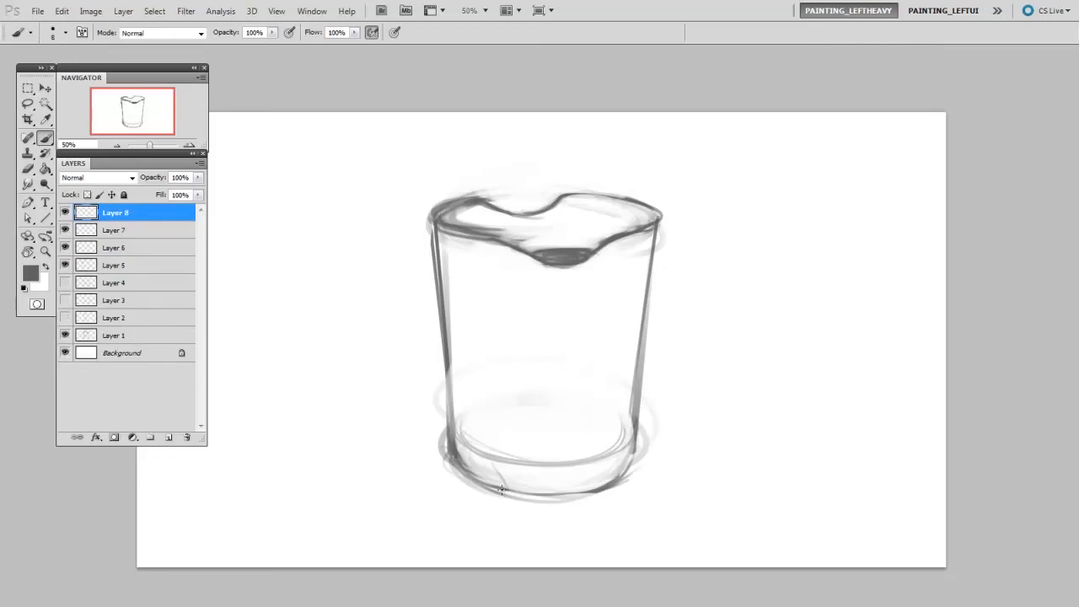
# Step: Sketch a flared angular rim and long ribbon-like handle sweeping around the right side
pyautogui.moveTo(494, 484); pyautogui.dragTo(830, 282)
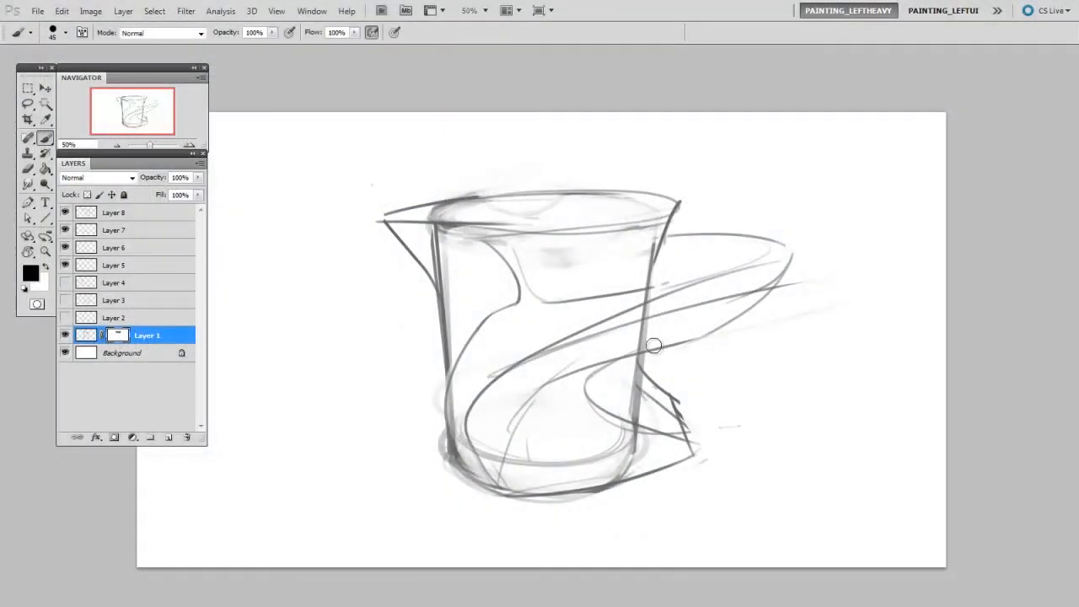
# Step: Mask out the old right wall and rim, then hatch-shade the handle on Layer 8
pyautogui.moveTo(653, 345); pyautogui.dragTo(680, 206)
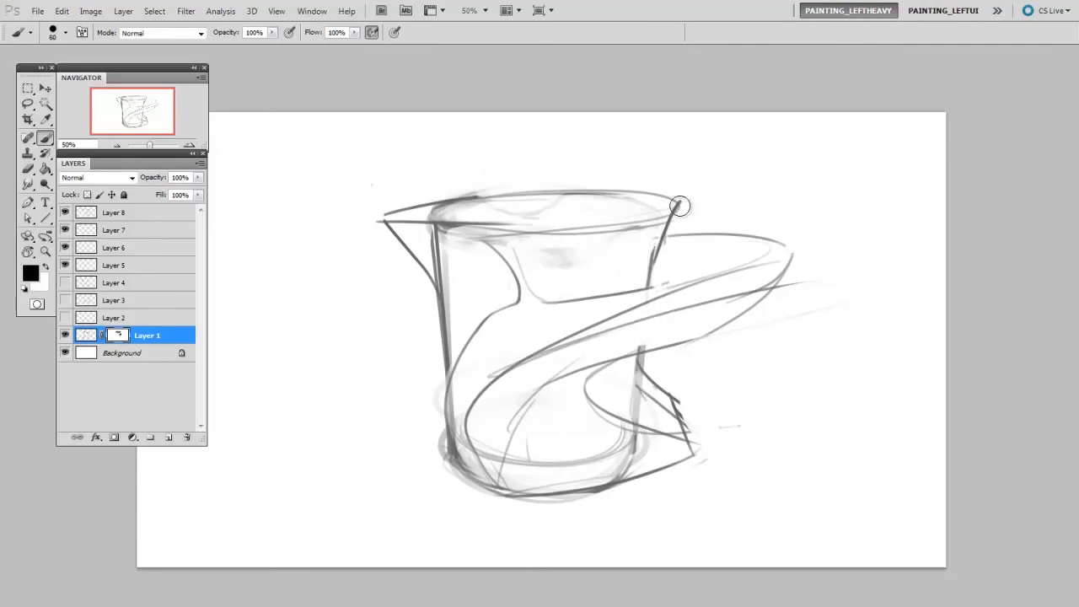
pyautogui.moveTo(681, 207); pyautogui.dragTo(430, 227)
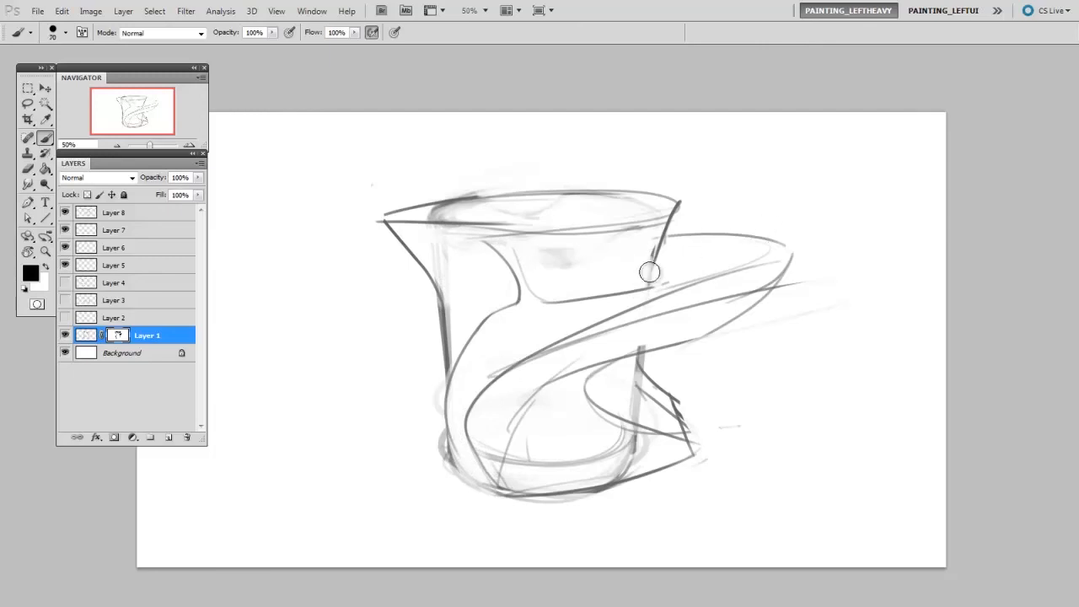
pyautogui.click(115, 213)
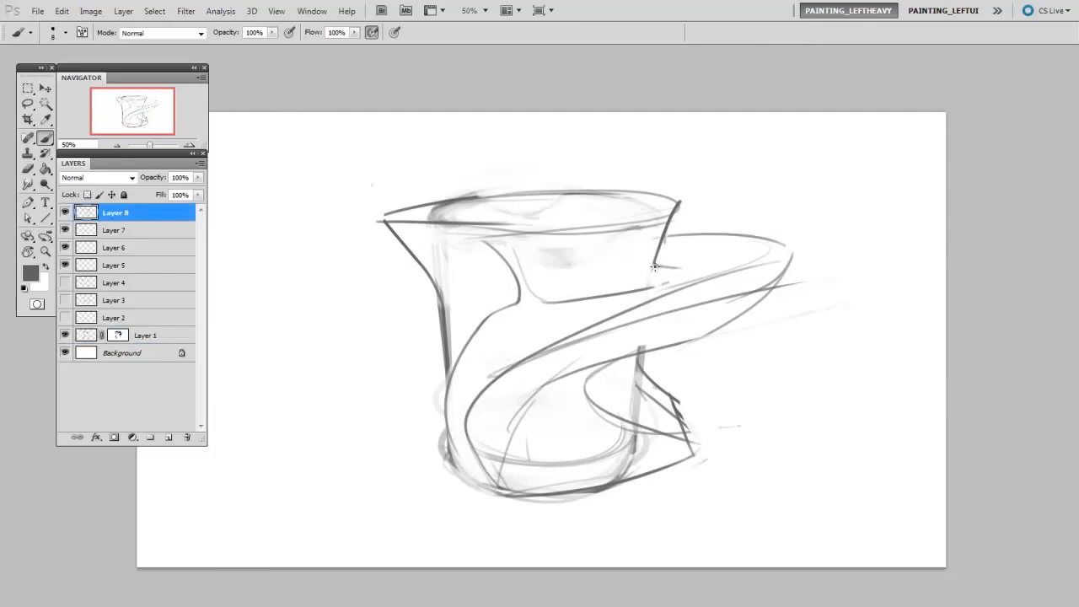
pyautogui.moveTo(654, 270); pyautogui.dragTo(759, 244)
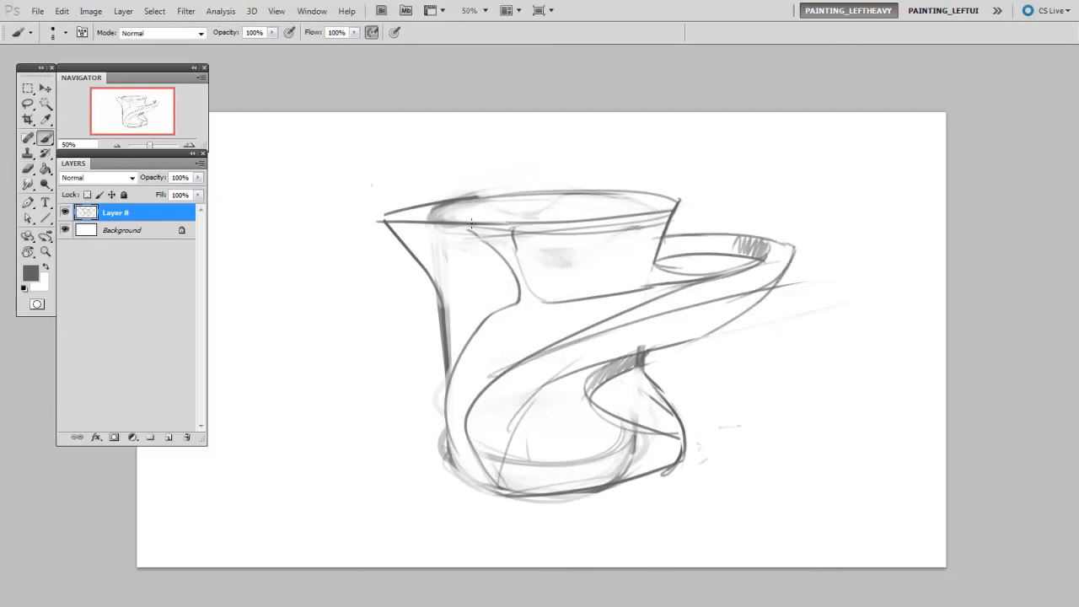
# Step: Draw a pointed top-left spout, erase the old left wall, and sketch an inner rim line
pyautogui.moveTo(472, 226); pyautogui.dragTo(320, 263)
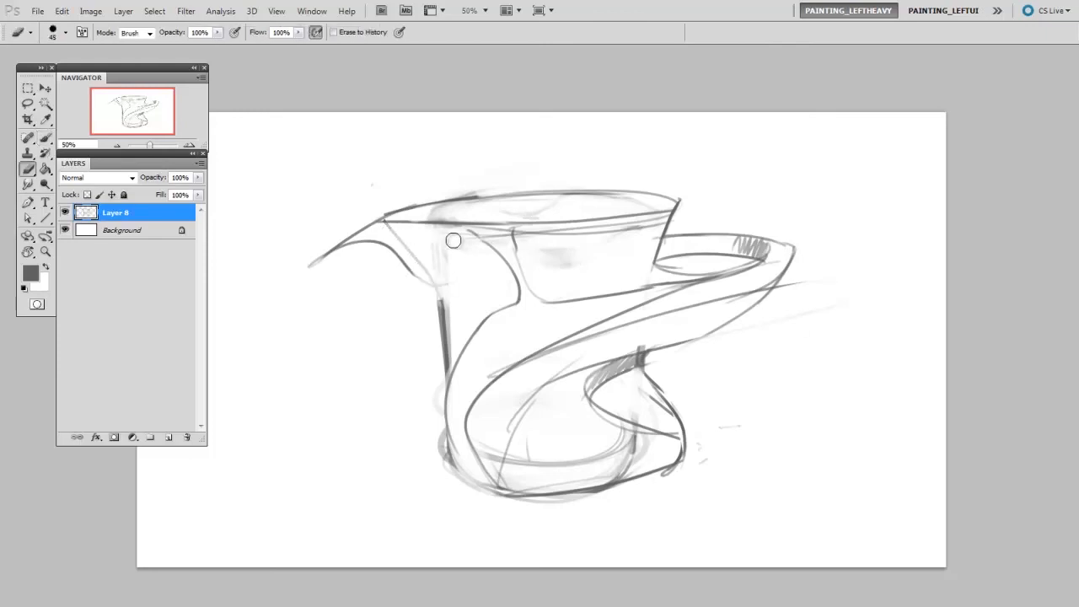
pyautogui.moveTo(453, 240); pyautogui.dragTo(390, 238)
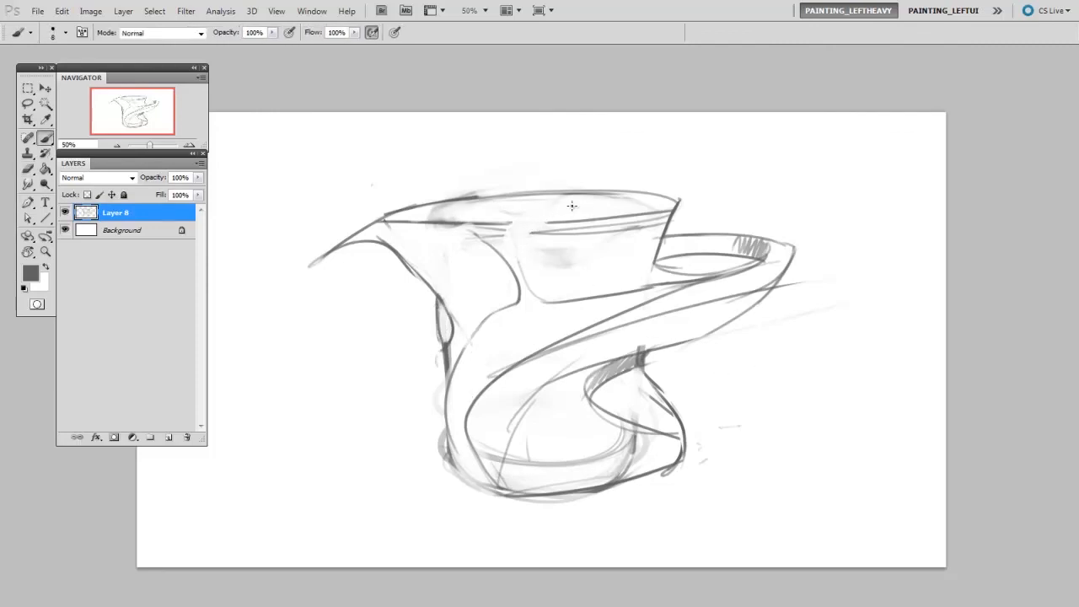
pyautogui.moveTo(413, 206); pyautogui.dragTo(649, 202)
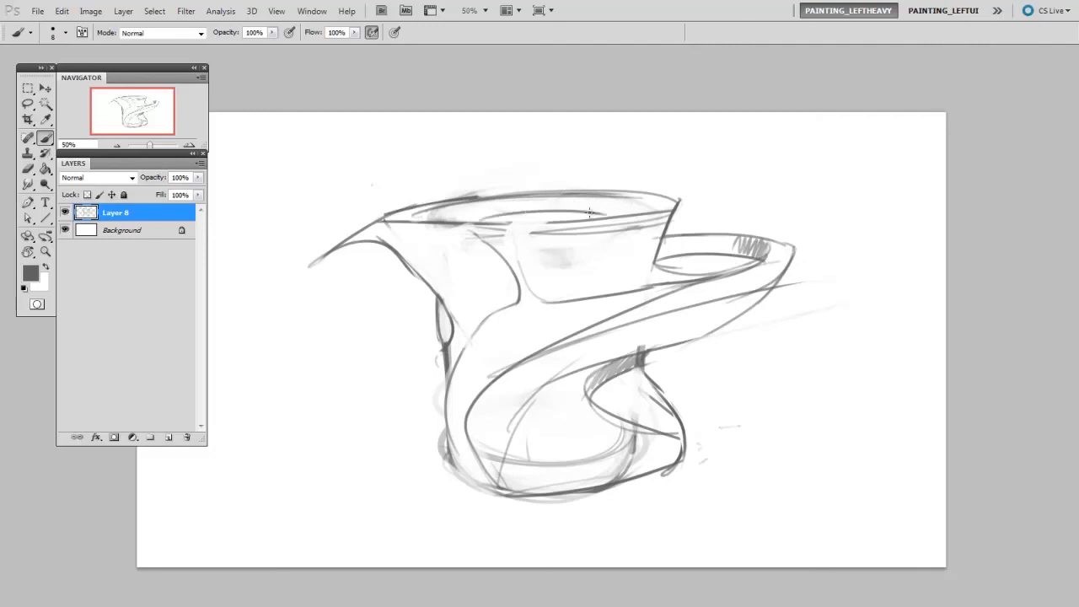